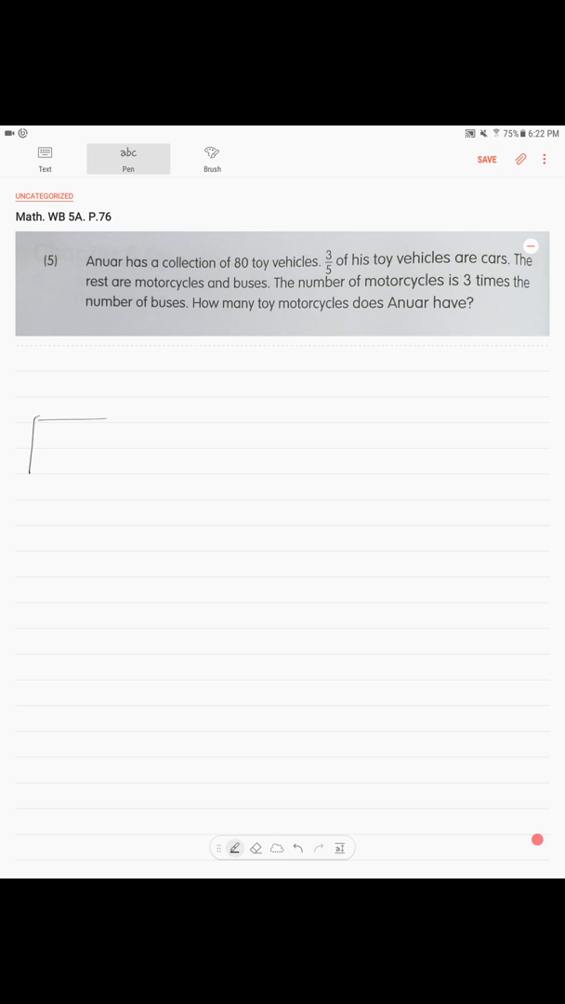
# Draw a long bar for the 80 vehicles, divide it into equal units and brace the cars portion.
pyautogui.moveTo(108, 414); pyautogui.dragTo(502, 476)
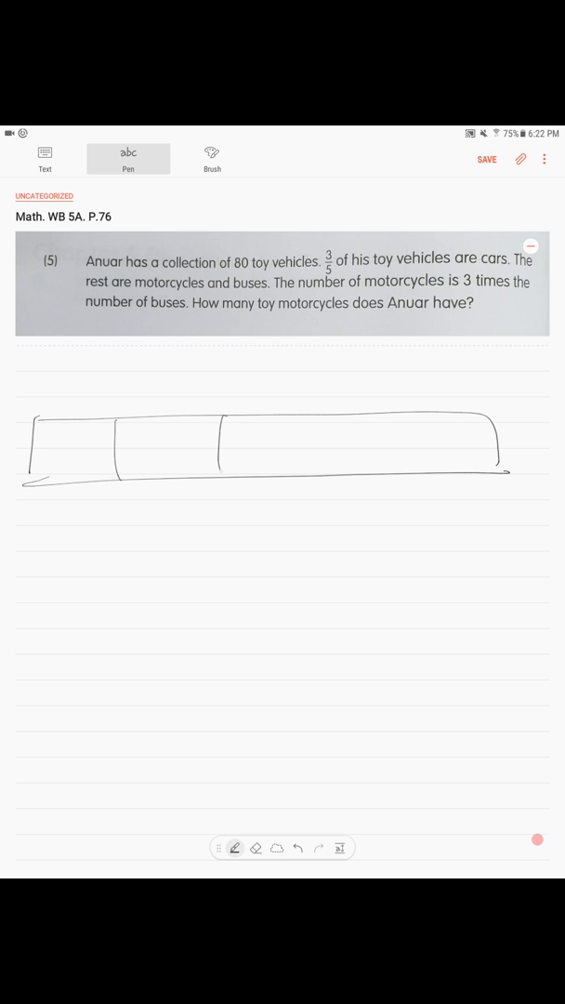
pyautogui.moveTo(317, 419); pyautogui.dragTo(316, 474)
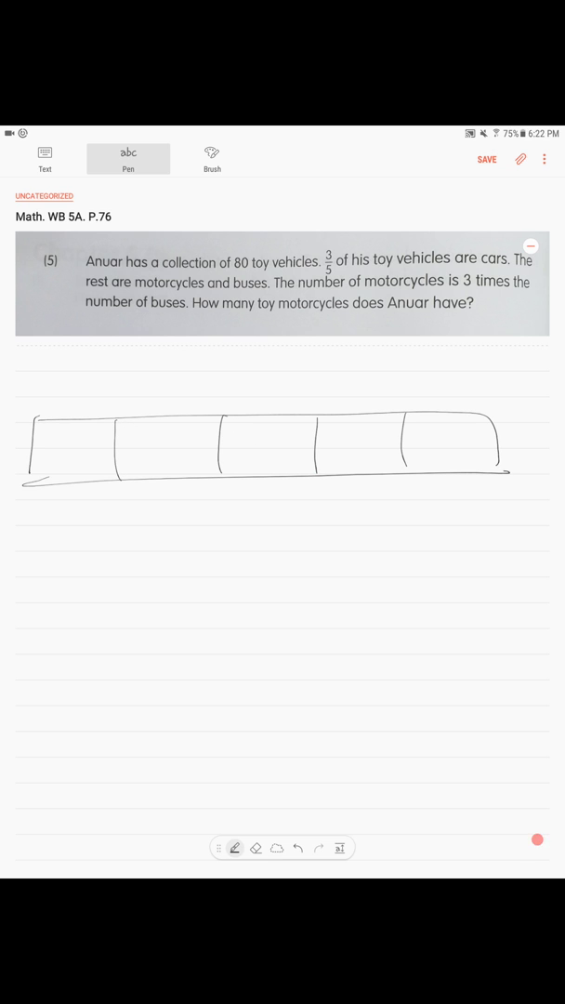
pyautogui.moveTo(38, 488); pyautogui.dragTo(78, 521)
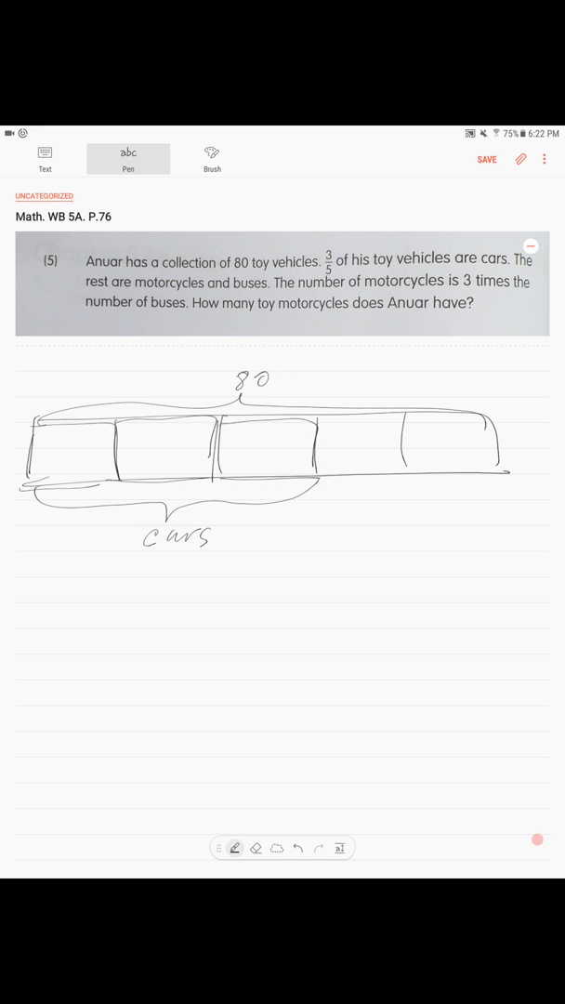
# Draw a lower four-unit bar labelled buses and motorcycles and shade the bus unit.
pyautogui.moveTo(387, 488); pyautogui.dragTo(386, 513)
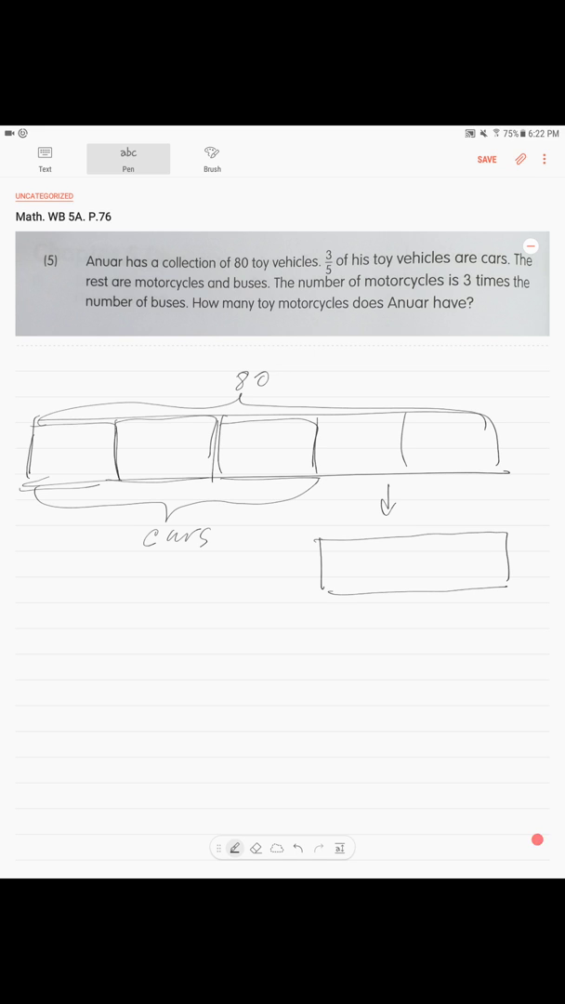
pyautogui.moveTo(307, 642); pyautogui.dragTo(316, 628)
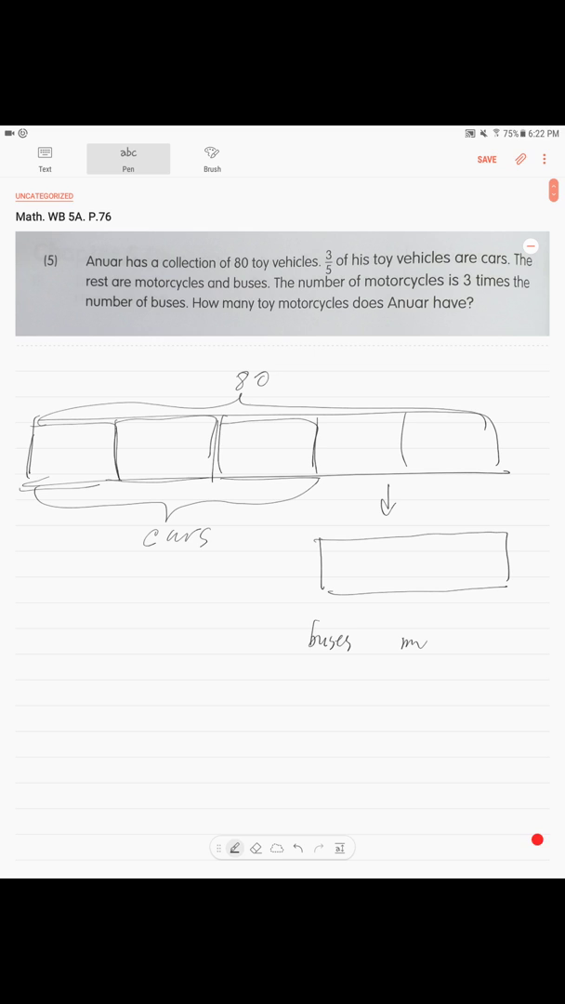
pyautogui.write('motorcycles')
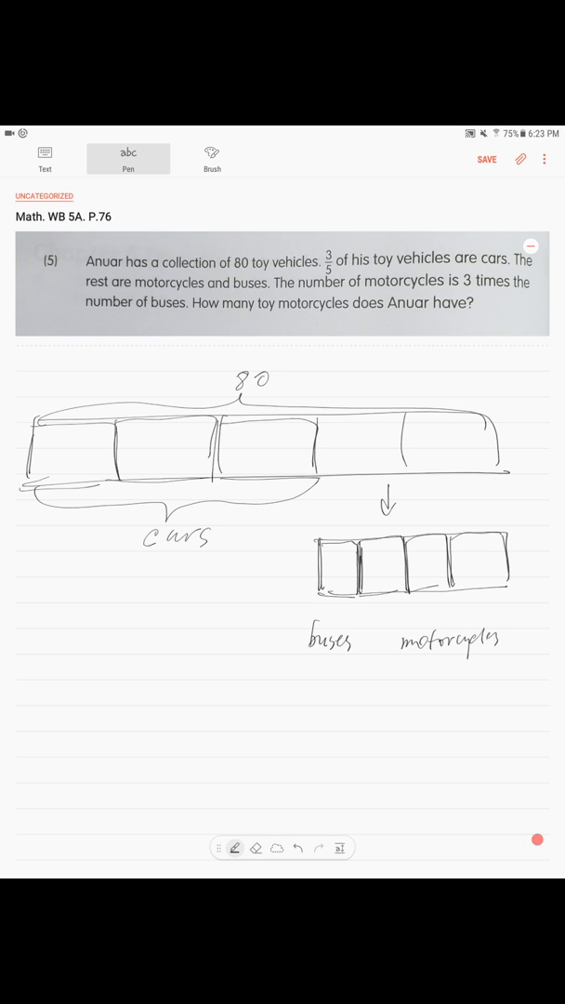
pyautogui.moveTo(325, 554); pyautogui.dragTo(350, 586)
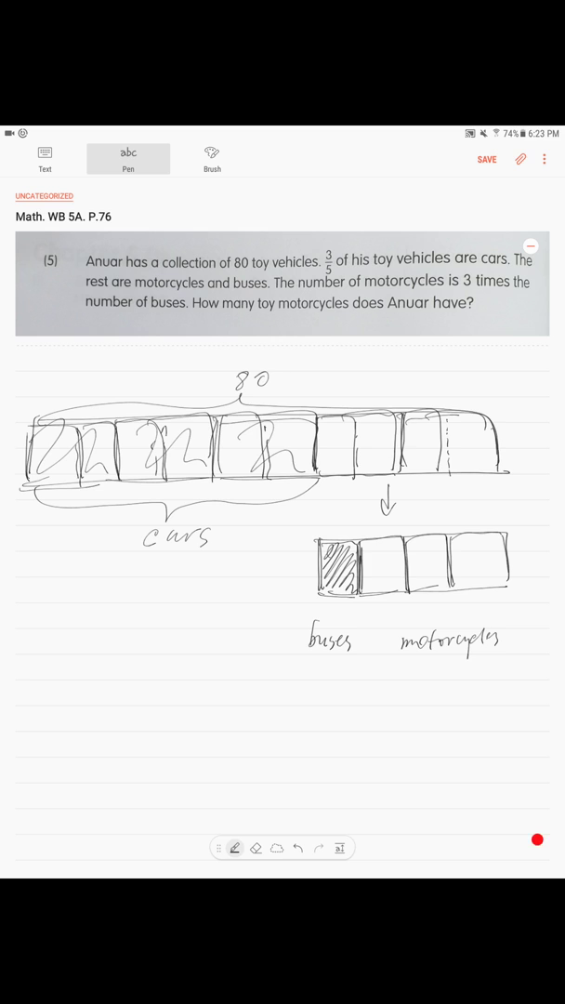
# Write the working 10 units = 80, 1 unit = 8, then 3 units = 3 x 8.
pyautogui.moveTo(99, 707); pyautogui.dragTo(93, 679)
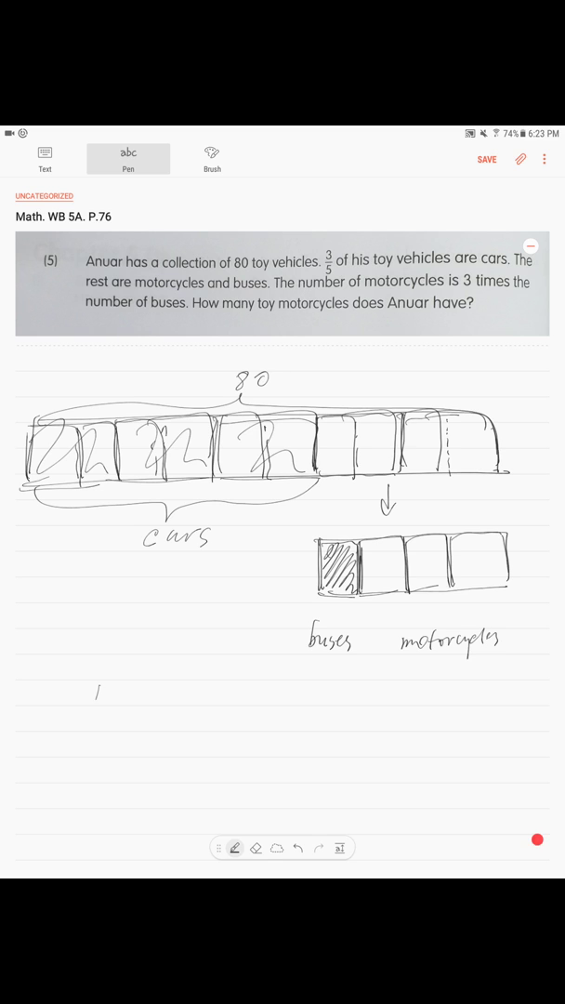
pyautogui.write('10 units')
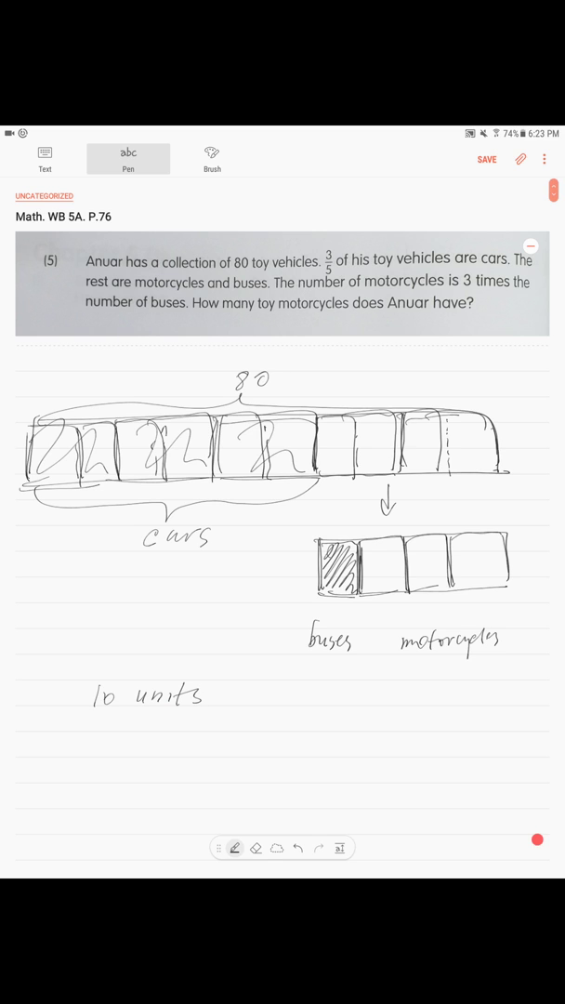
pyautogui.moveTo(224, 691); pyautogui.dragTo(288, 692)
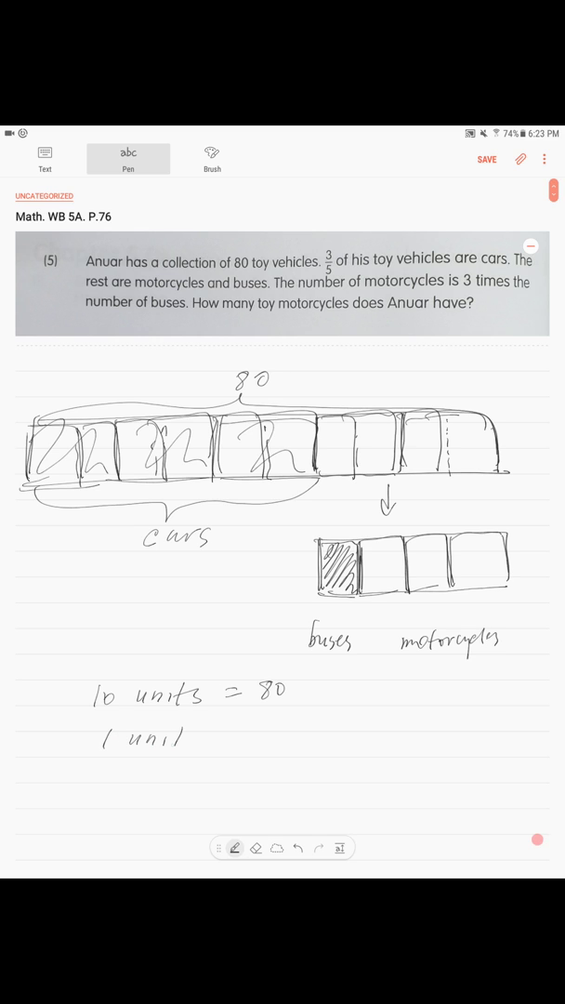
pyautogui.write('= 80 ÷ 10 = 8')
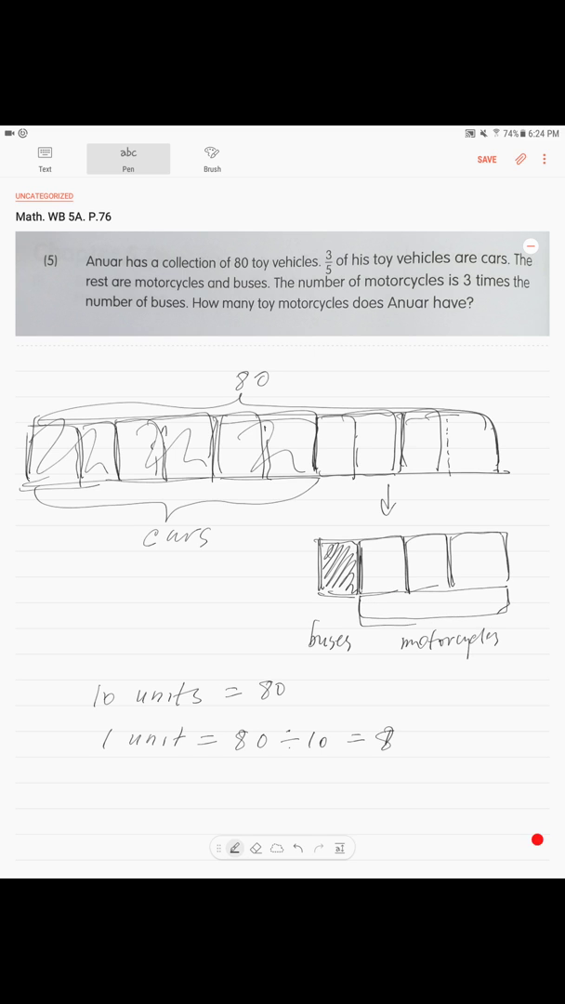
pyautogui.write('3 units =')
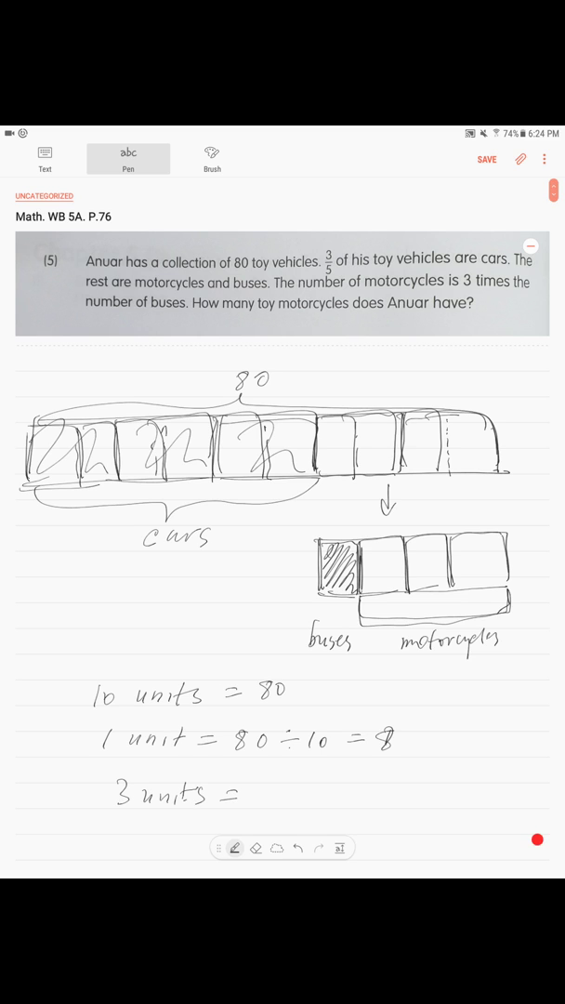
pyautogui.write('3 x 8')
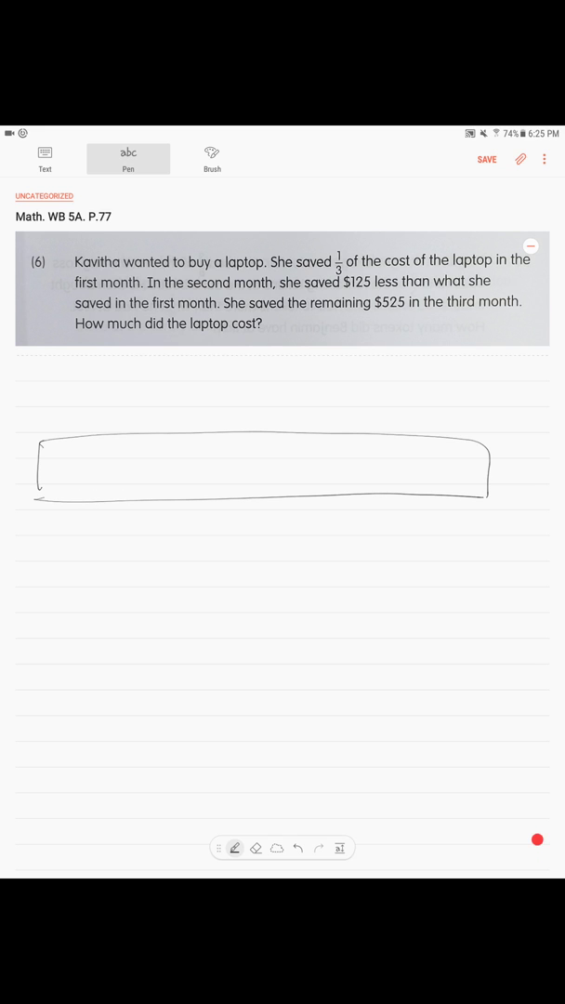
# Split the laptop bar into three parts labelled first month and second.
pyautogui.moveTo(171, 431); pyautogui.dragTo(173, 506)
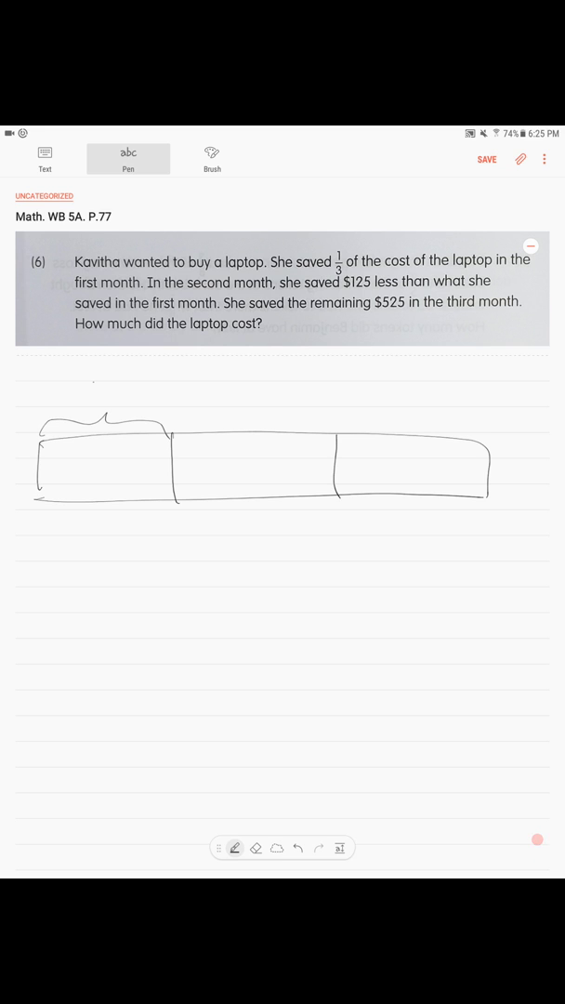
pyautogui.moveTo(89, 390); pyautogui.dragTo(139, 389)
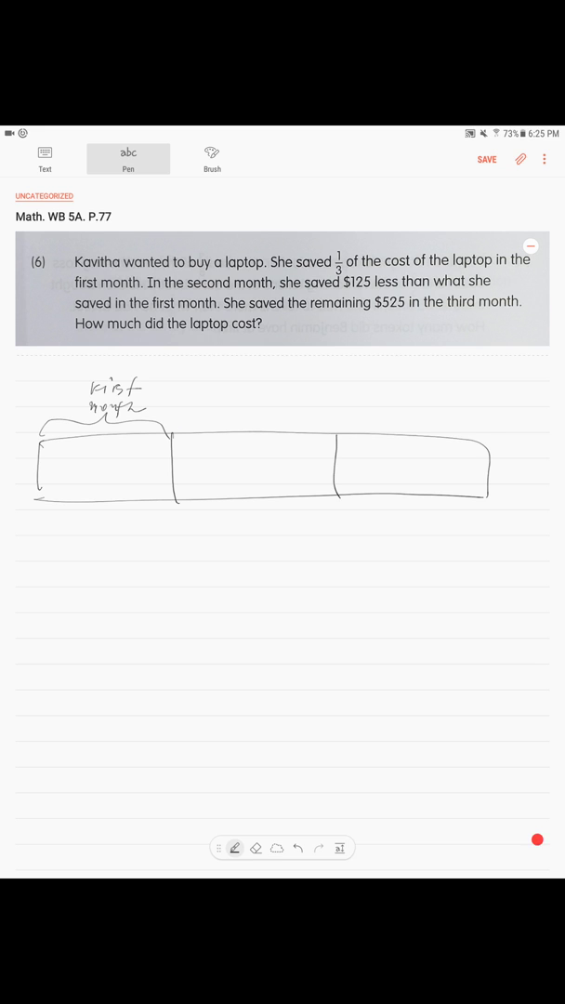
pyautogui.moveTo(171, 428); pyautogui.dragTo(279, 420)
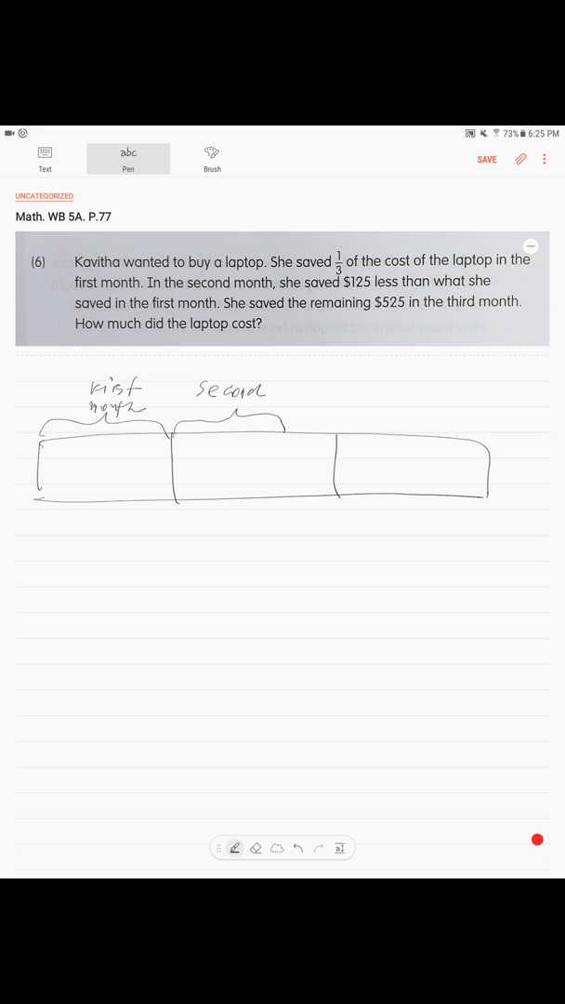
# Mark the 125$ shortfall in the second part and label the third month.
pyautogui.moveTo(251, 405); pyautogui.dragTo(279, 412)
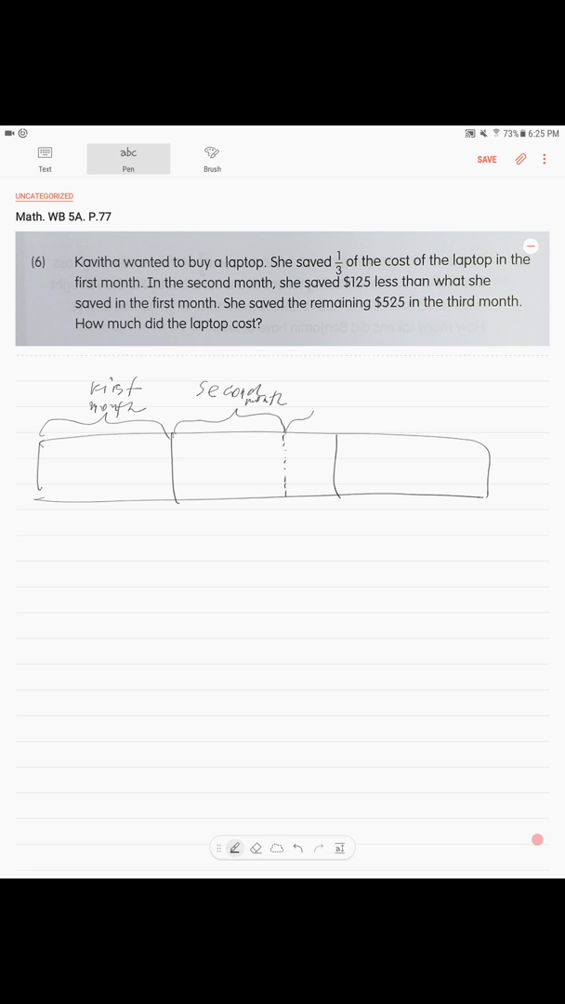
pyautogui.write('125')
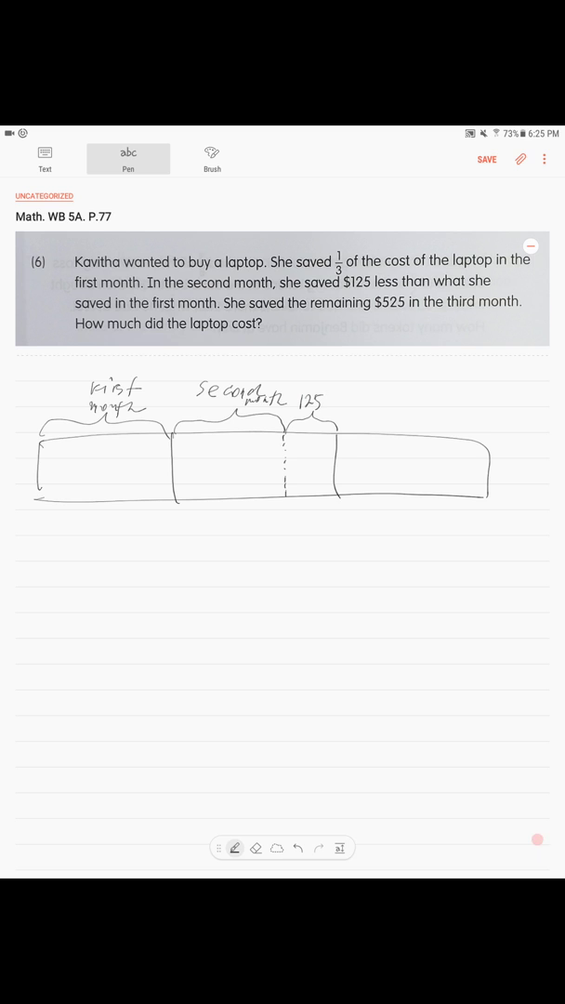
pyautogui.write('$')
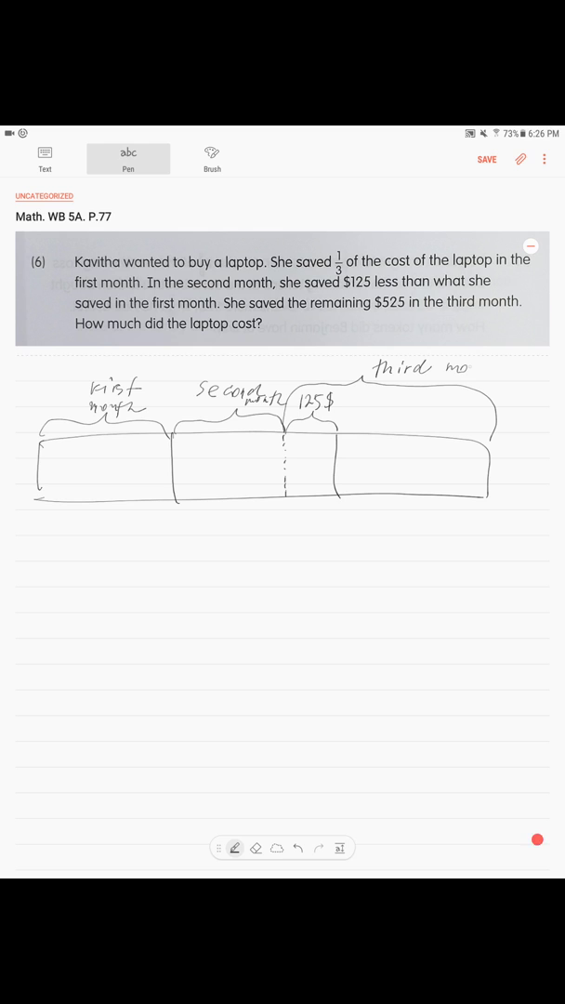
pyautogui.moveTo(468, 370); pyautogui.dragTo(499, 370)
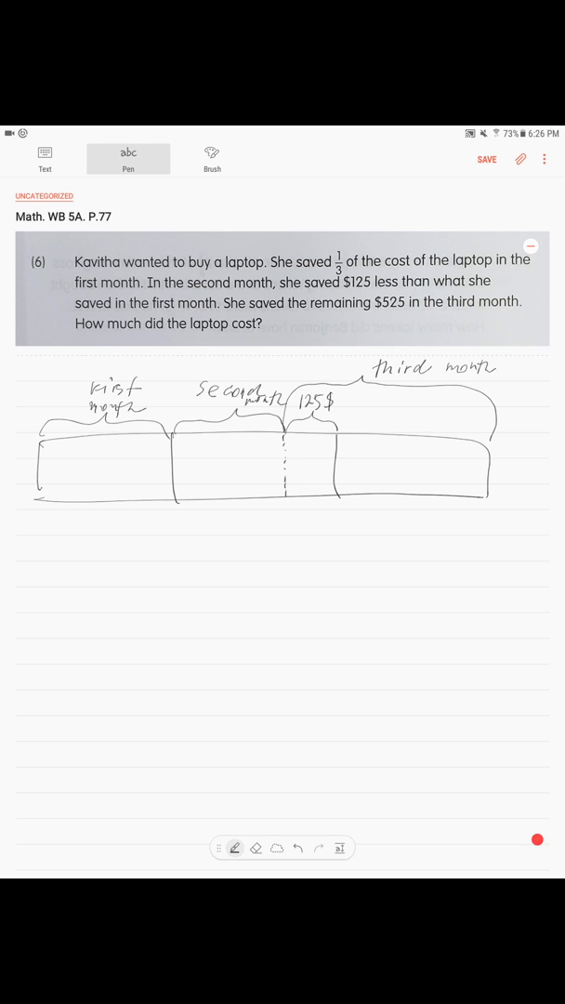
# Brace the last part as $525 and write 525 − 125 = 400$, 1 unit $400, 3 units = 1200$.
pyautogui.moveTo(288, 509); pyautogui.dragTo(375, 517)
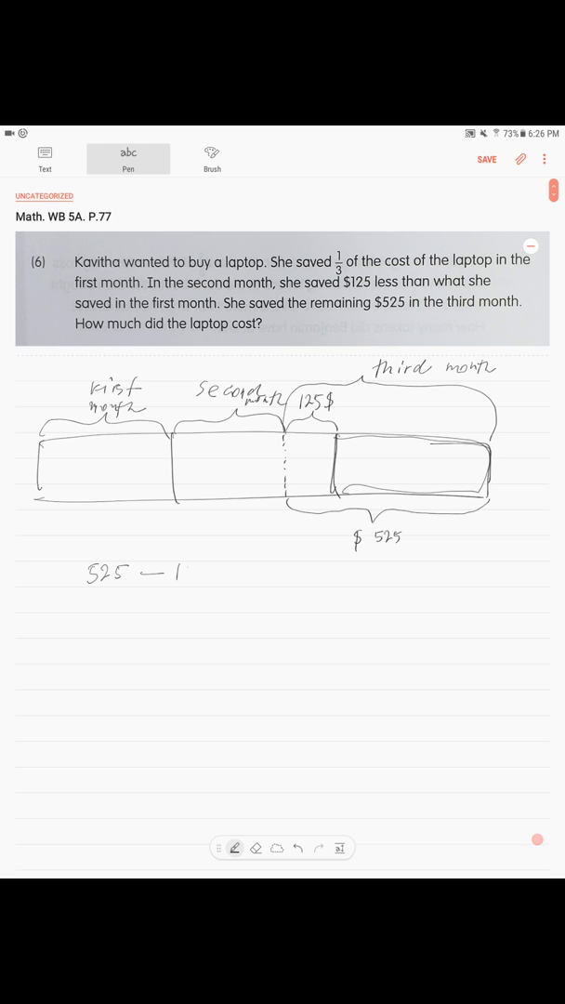
pyautogui.write('25')
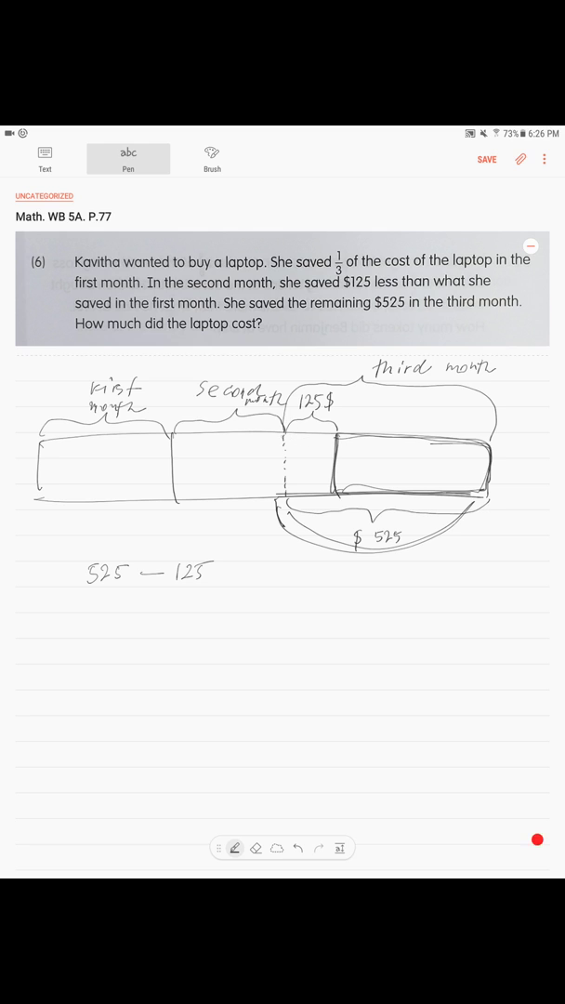
pyautogui.moveTo(289, 437); pyautogui.dragTo(344, 498)
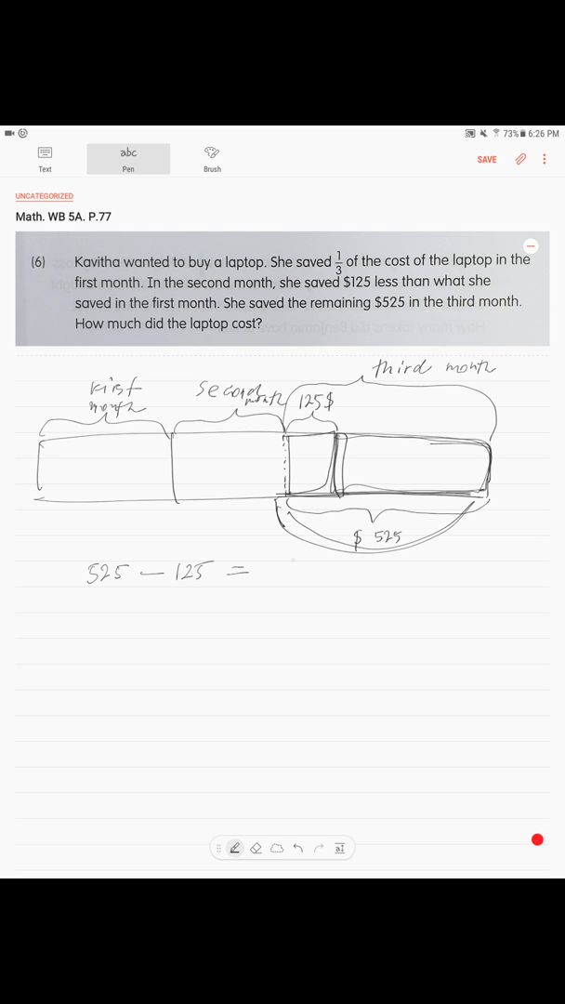
pyautogui.moveTo(270, 572); pyautogui.dragTo(344, 572)
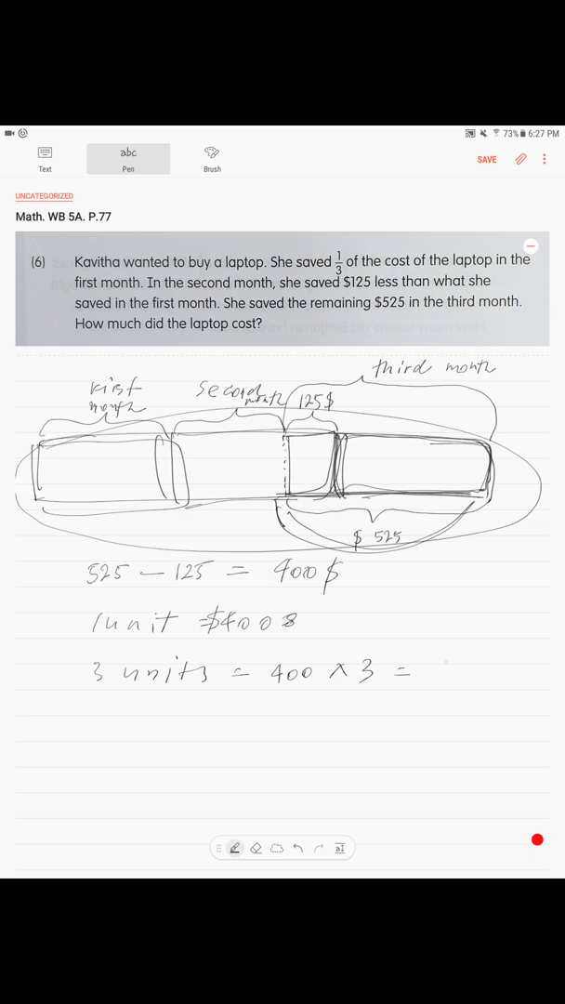
pyautogui.write('1200$')
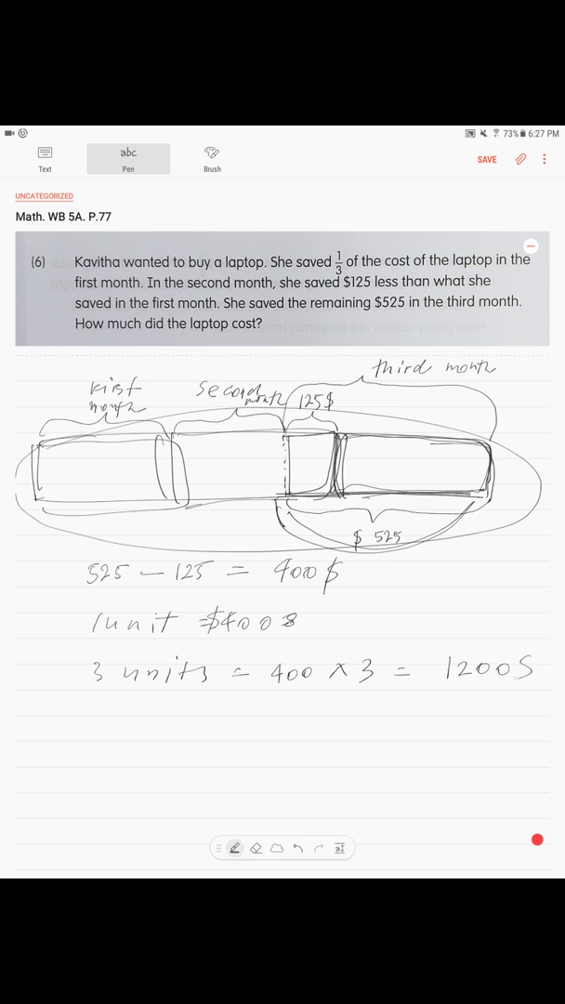